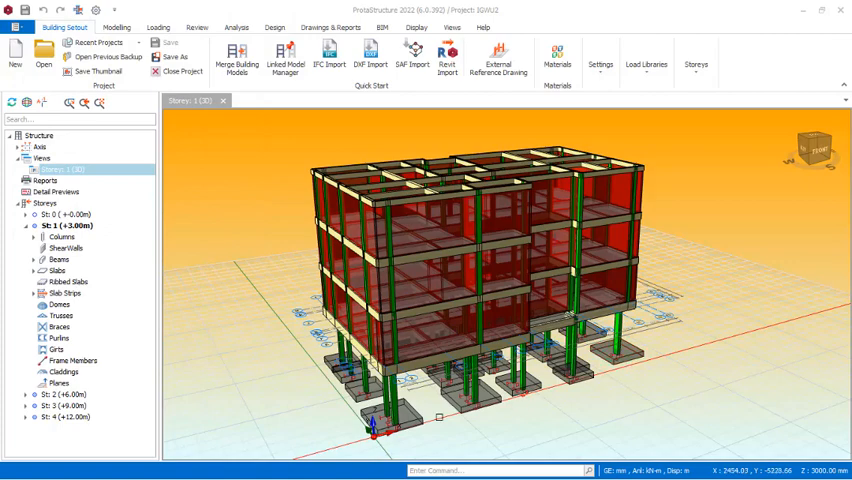
{"action": "mouse_move", "coordinate": [197, 224]}
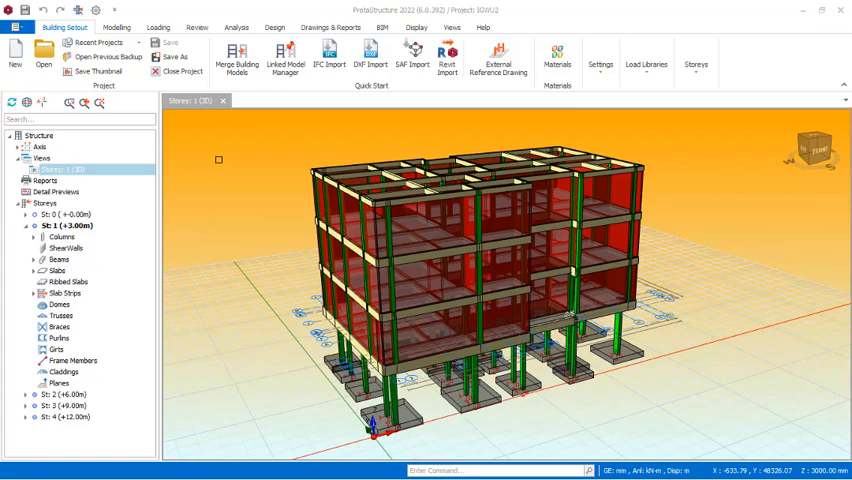
{"action": "mouse_move", "coordinate": [182, 104]}
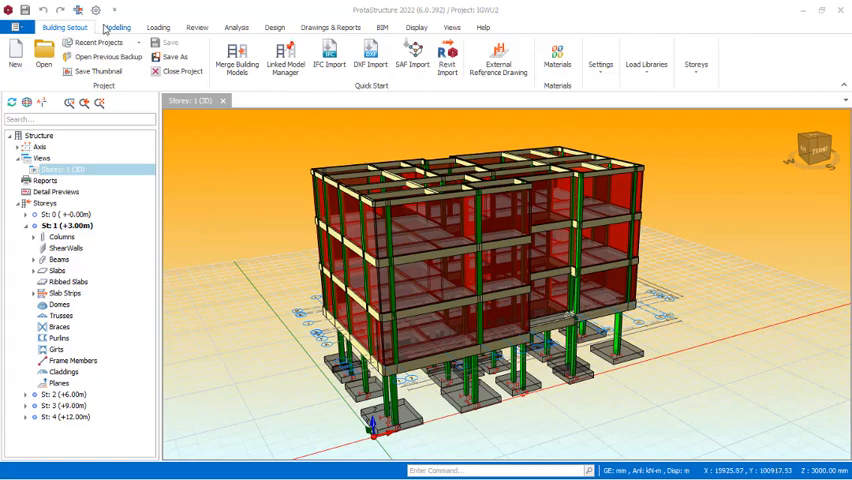
{"action": "mouse_move", "coordinate": [513, 28]}
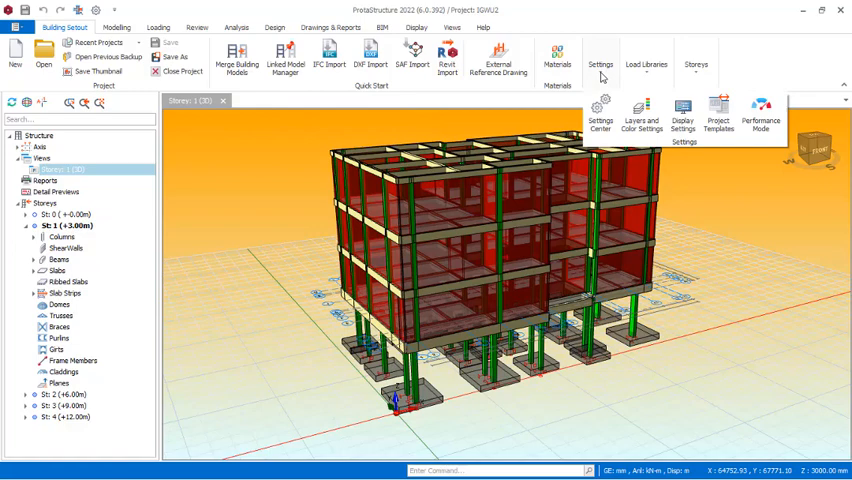
{"action": "mouse_move", "coordinate": [601, 115]}
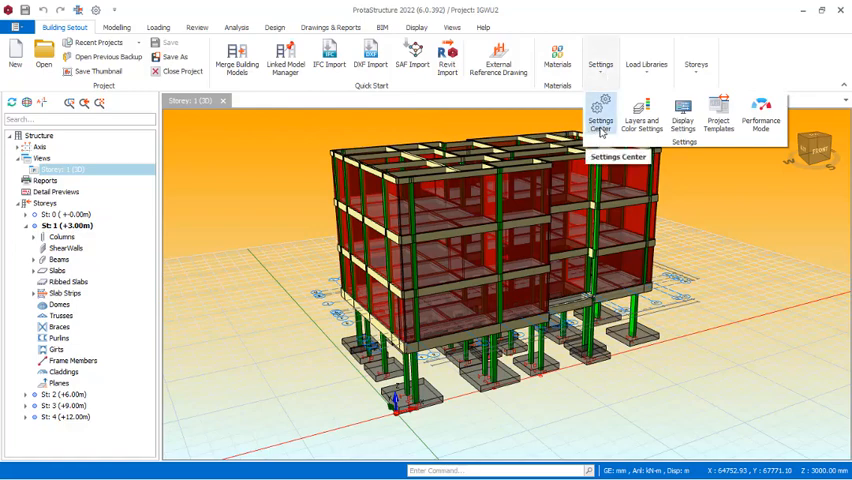
{"action": "mouse_move", "coordinate": [598, 128]}
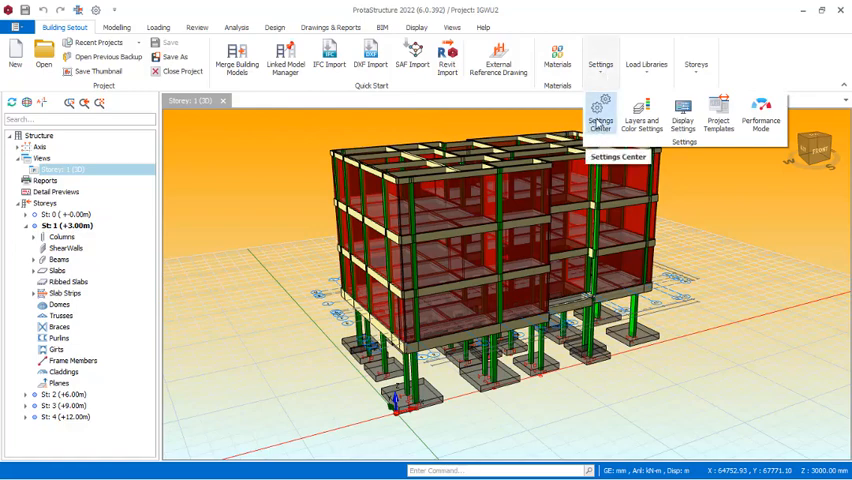
{"action": "mouse_move", "coordinate": [684, 115]}
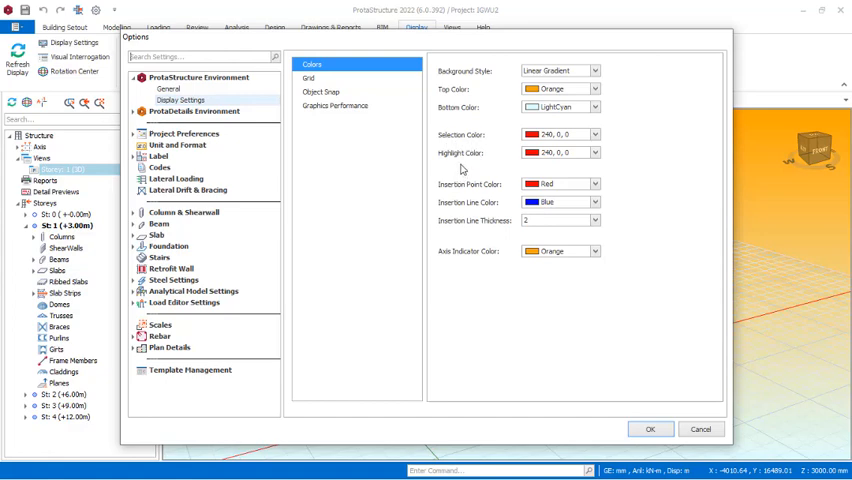
{"action": "mouse_move", "coordinate": [558, 180]}
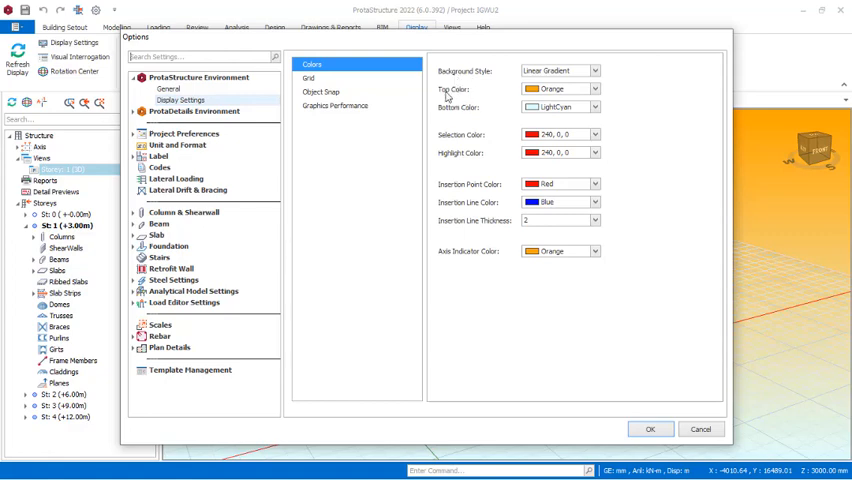
{"action": "mouse_move", "coordinate": [445, 120]}
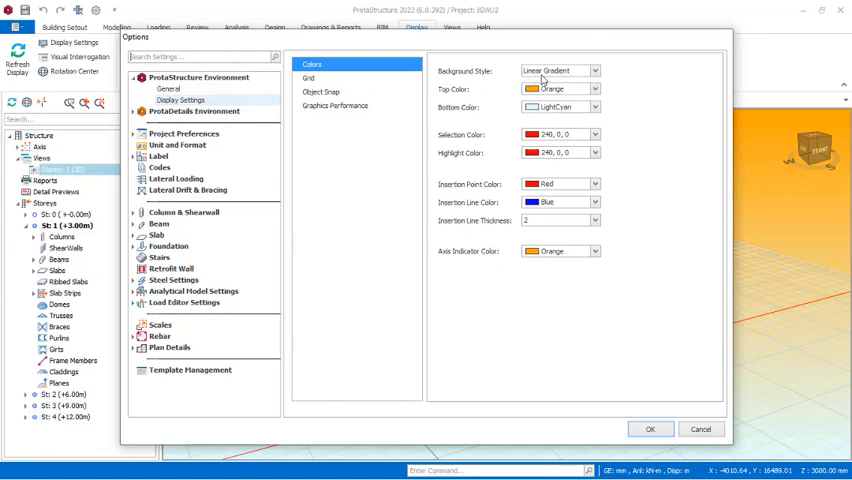
{"action": "mouse_move", "coordinate": [790, 175]}
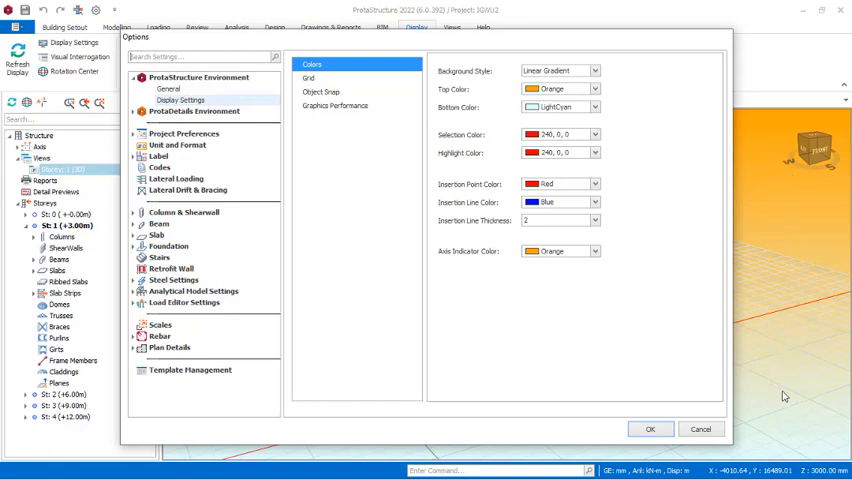
{"action": "mouse_move", "coordinate": [569, 161]}
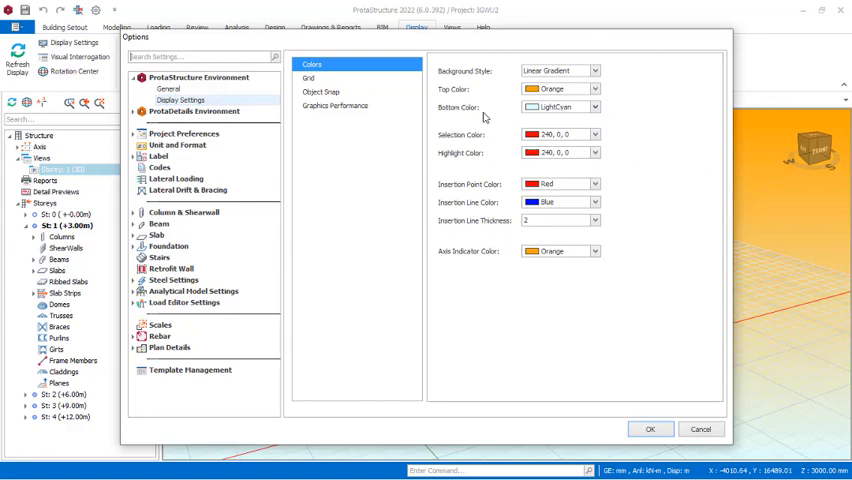
{"action": "mouse_move", "coordinate": [620, 157]}
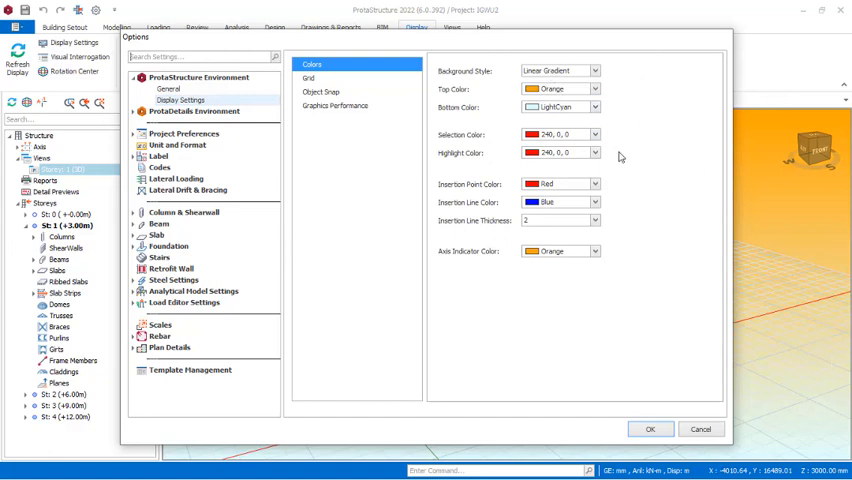
{"action": "left_click", "coordinate": [594, 70]}
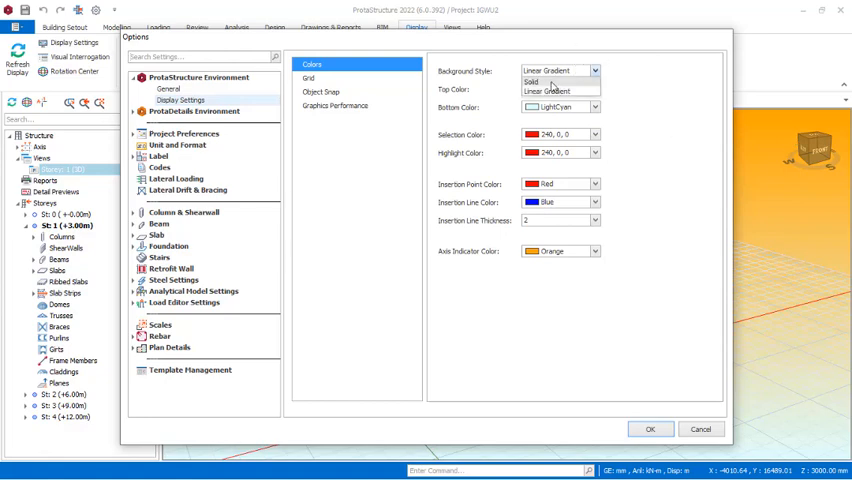
{"action": "left_click", "coordinate": [532, 82]}
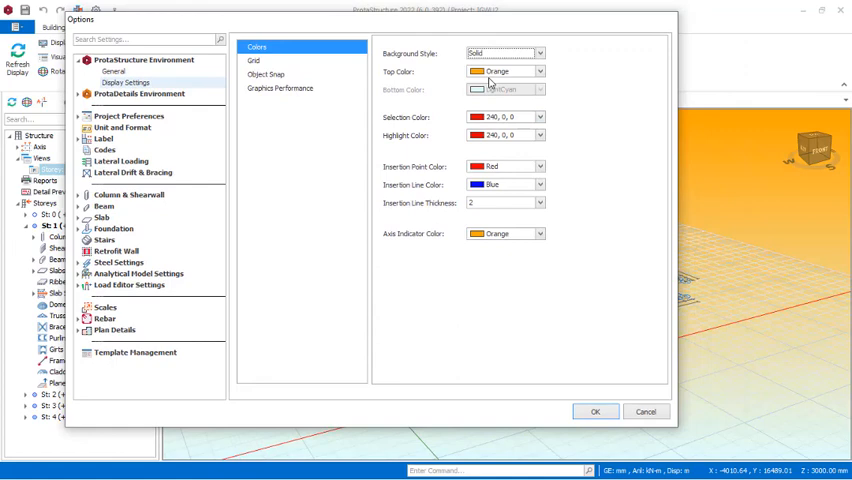
{"action": "mouse_move", "coordinate": [772, 410]}
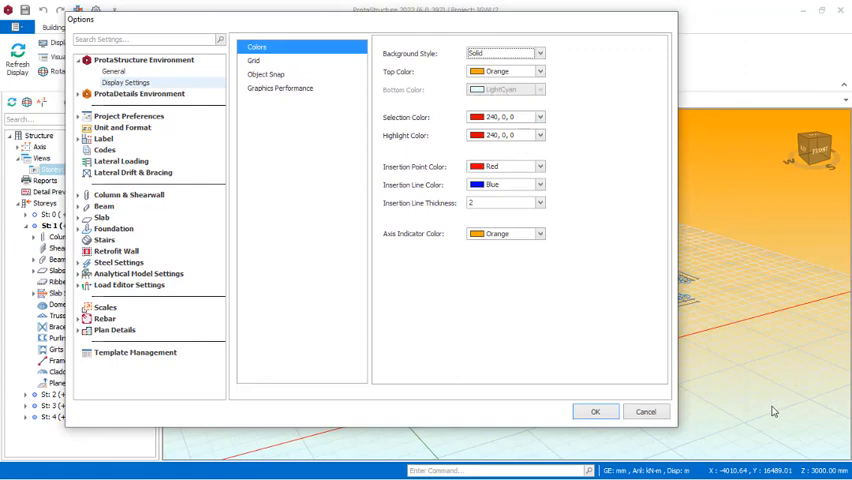
{"action": "mouse_move", "coordinate": [589, 131]}
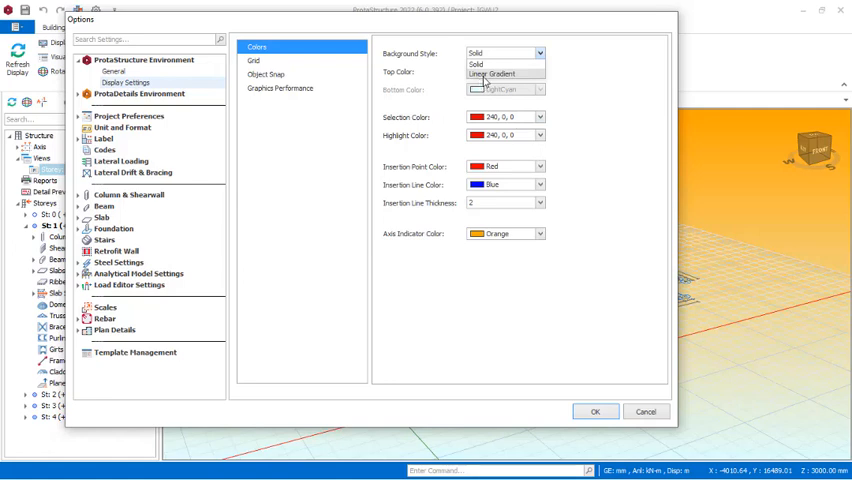
{"action": "left_click", "coordinate": [491, 74]}
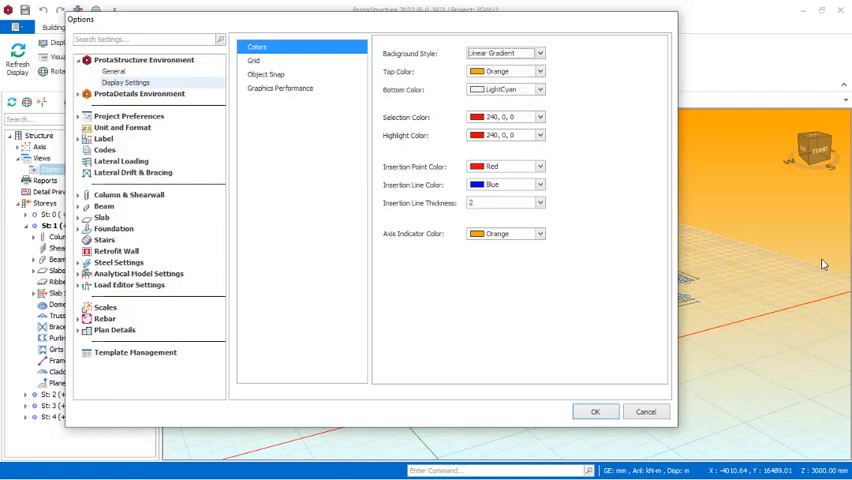
{"action": "left_click", "coordinate": [539, 71]}
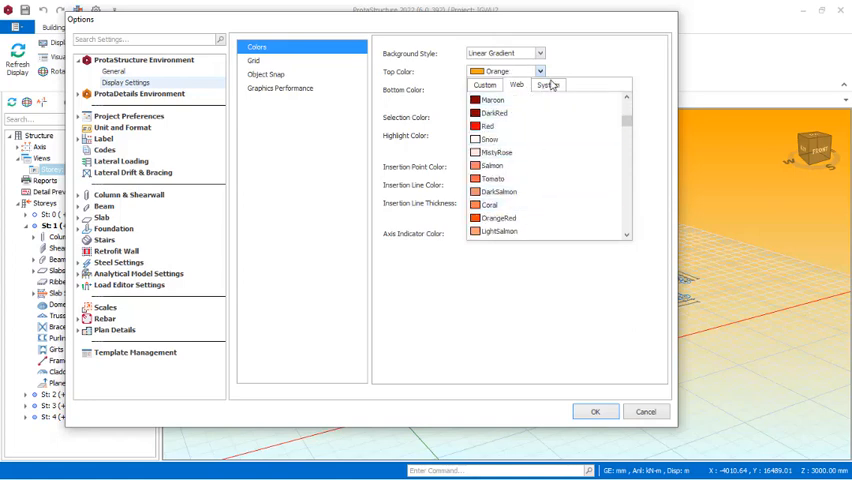
- Browse the Web and System colour palettes and set the gradient's top colour to Gold
{"action": "left_click", "coordinate": [547, 85]}
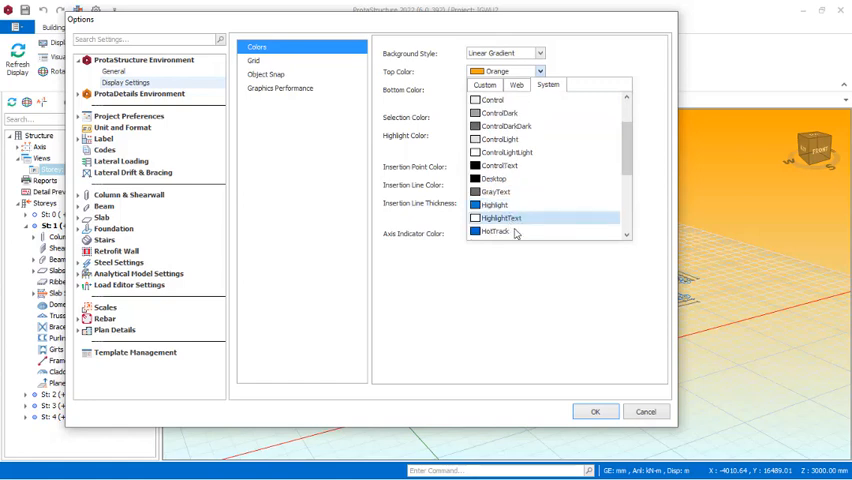
{"action": "scroll", "scroll_direction": "up", "scroll_amount": 3}
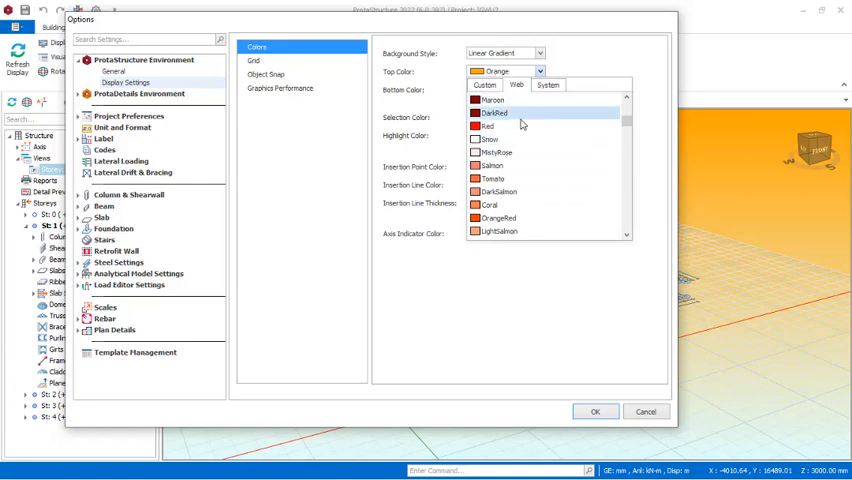
{"action": "scroll", "scroll_direction": "down", "scroll_amount": 3}
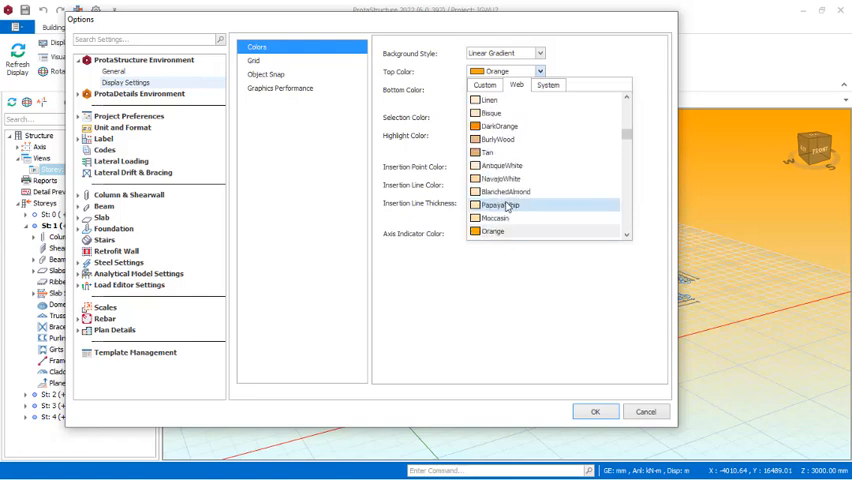
{"action": "scroll", "scroll_direction": "down", "scroll_amount": 3}
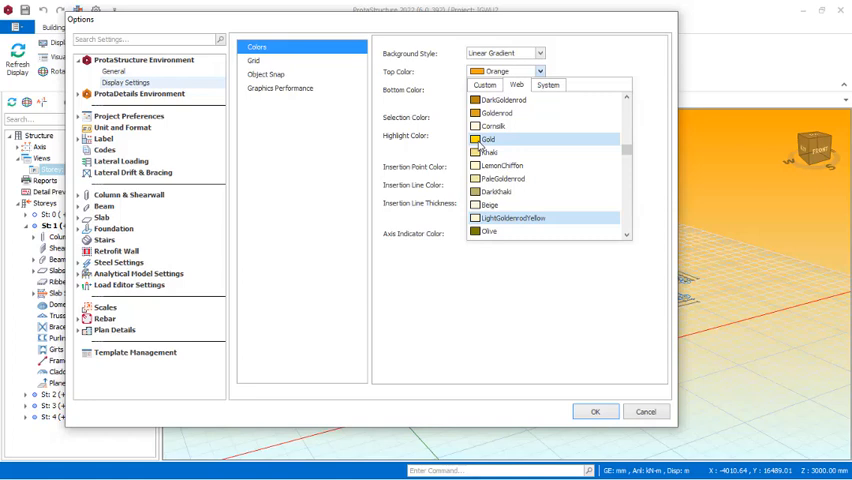
{"action": "left_click", "coordinate": [490, 139]}
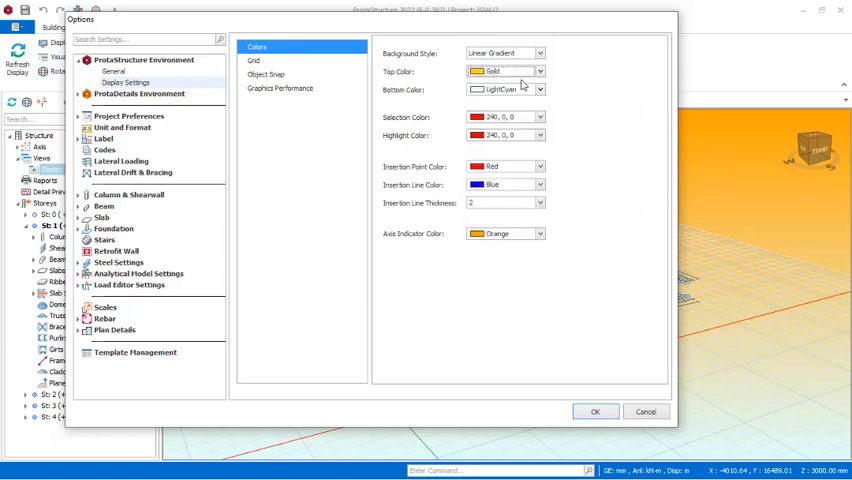
- Change the gradient's top colour from Gold to Olive and confirm the options
{"action": "left_click", "coordinate": [540, 90]}
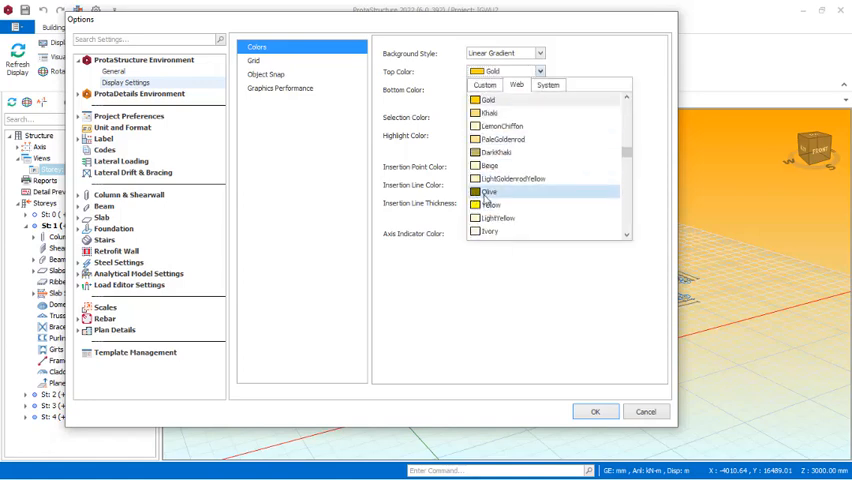
{"action": "left_click", "coordinate": [490, 191]}
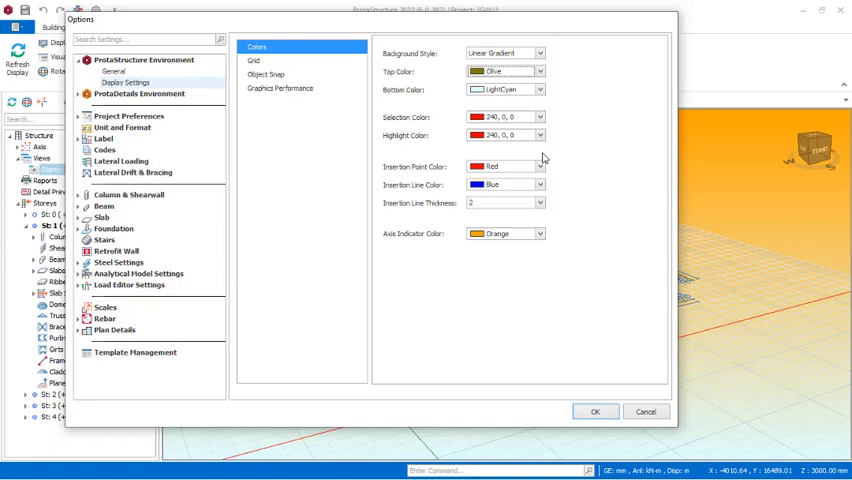
{"action": "mouse_move", "coordinate": [508, 63]}
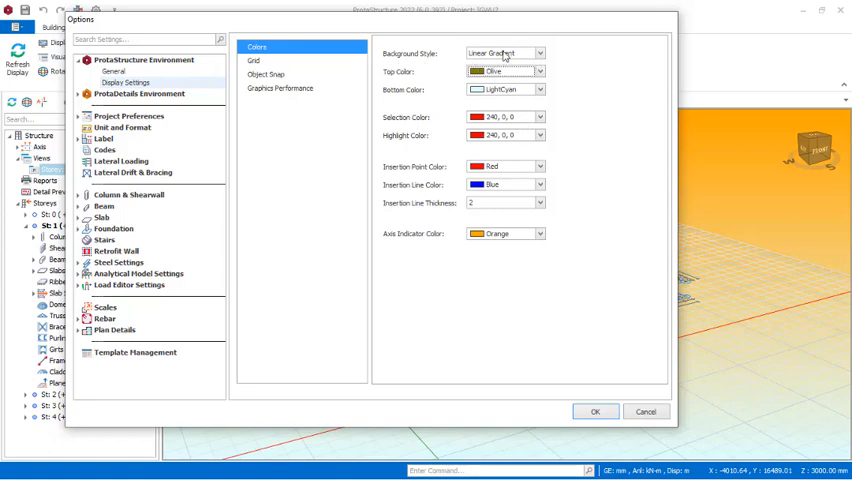
{"action": "left_click", "coordinate": [595, 411]}
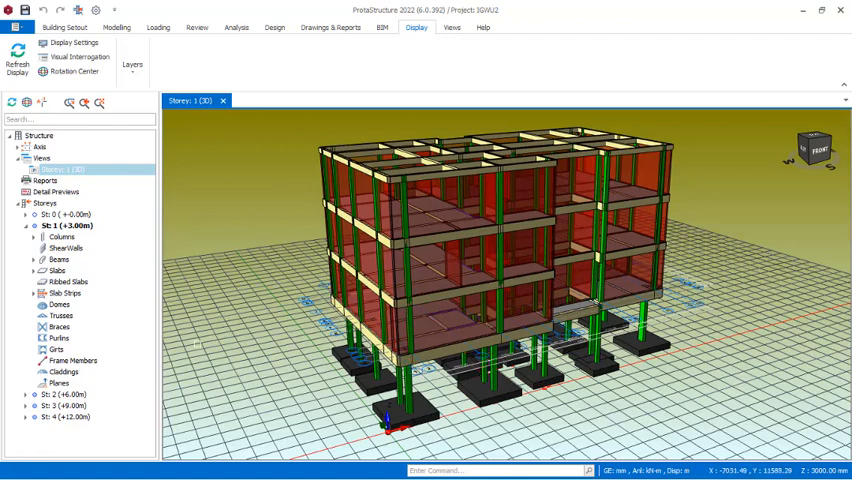
{"action": "mouse_move", "coordinate": [240, 156]}
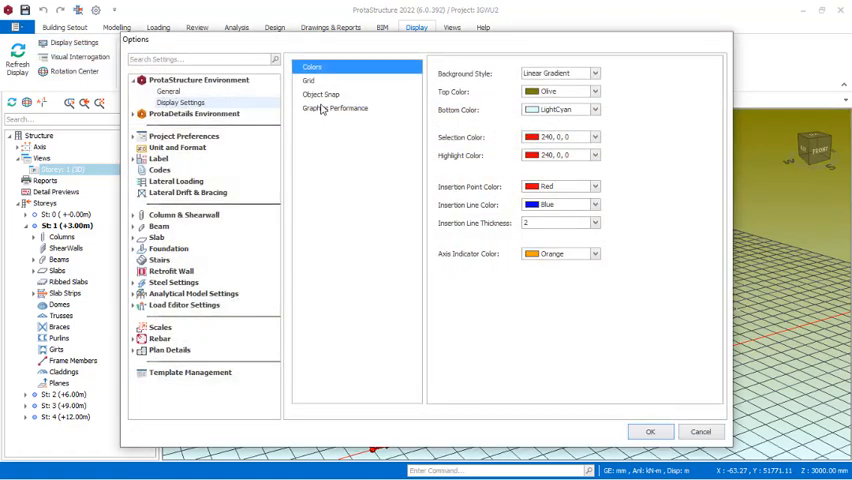
- Show the ProtaDetails Object Snap page under Display Settings in Options
{"action": "left_click", "coordinate": [321, 94]}
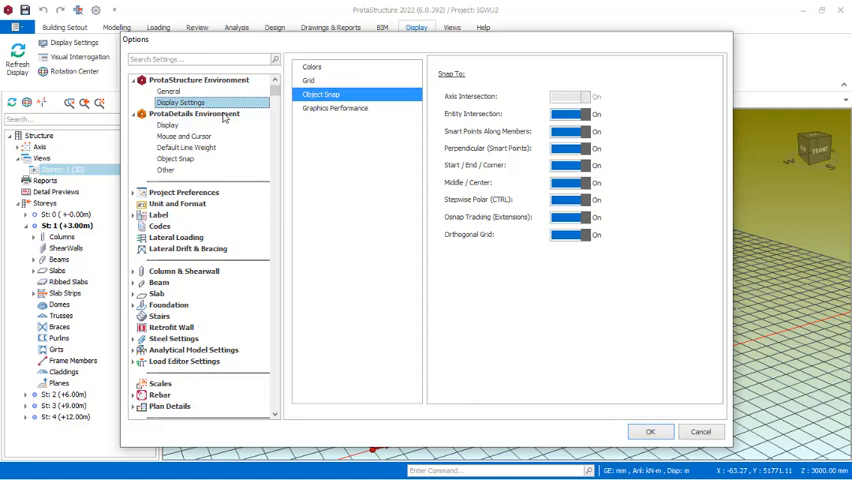
{"action": "mouse_move", "coordinate": [218, 208]}
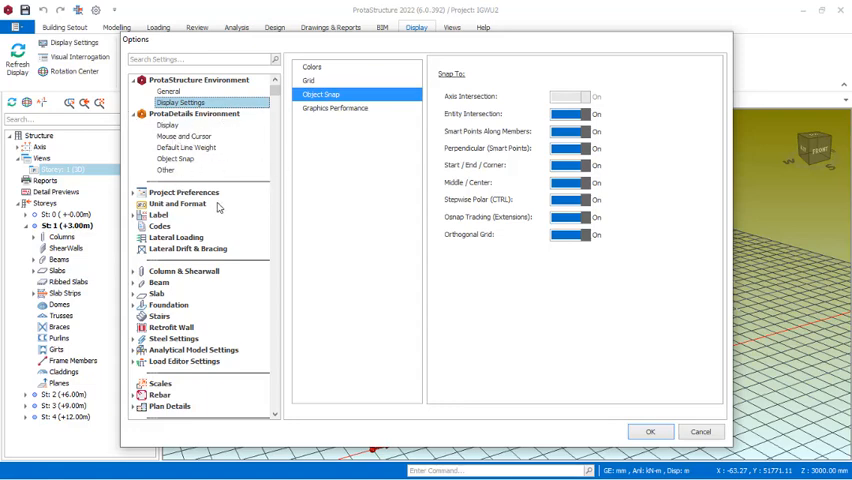
{"action": "mouse_move", "coordinate": [175, 158]}
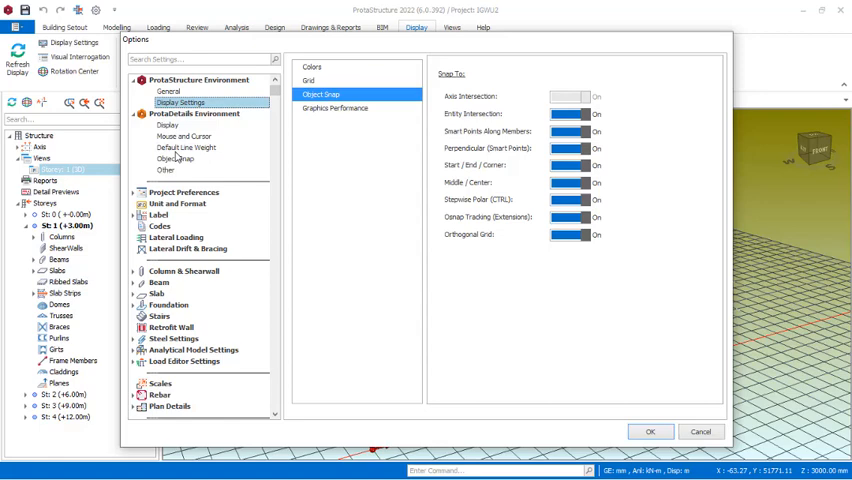
{"action": "left_click", "coordinate": [176, 158]}
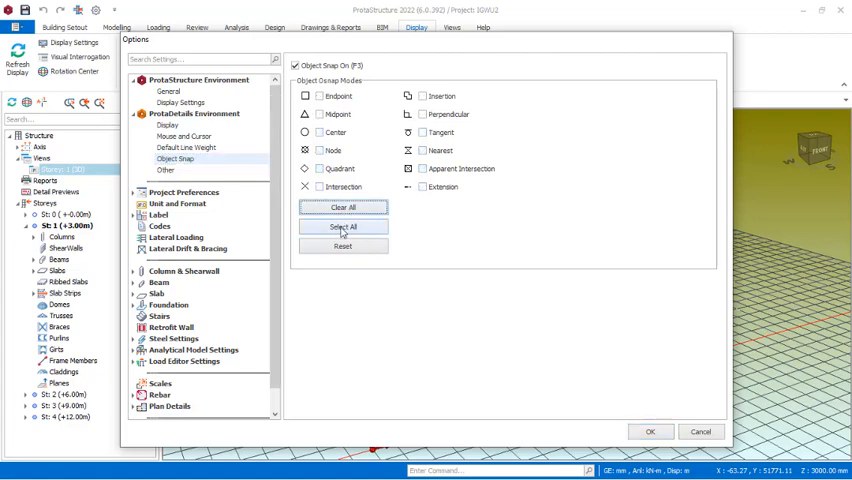
- Tick every ProtaDetails Osnap mode with Select All, then show the General settings
{"action": "left_click", "coordinate": [343, 226]}
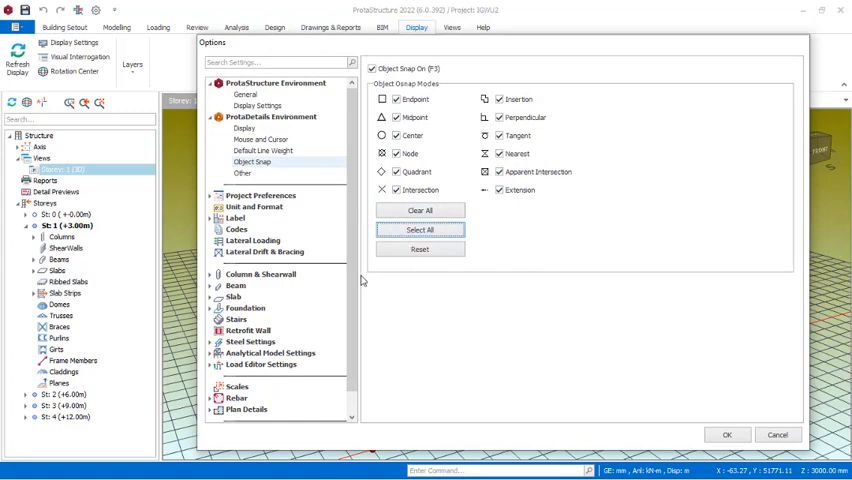
{"action": "mouse_move", "coordinate": [513, 220]}
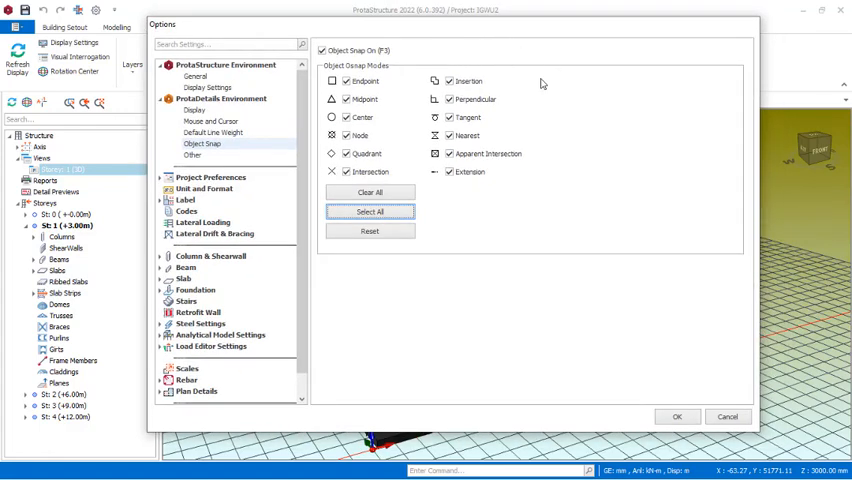
{"action": "left_click", "coordinate": [450, 117]}
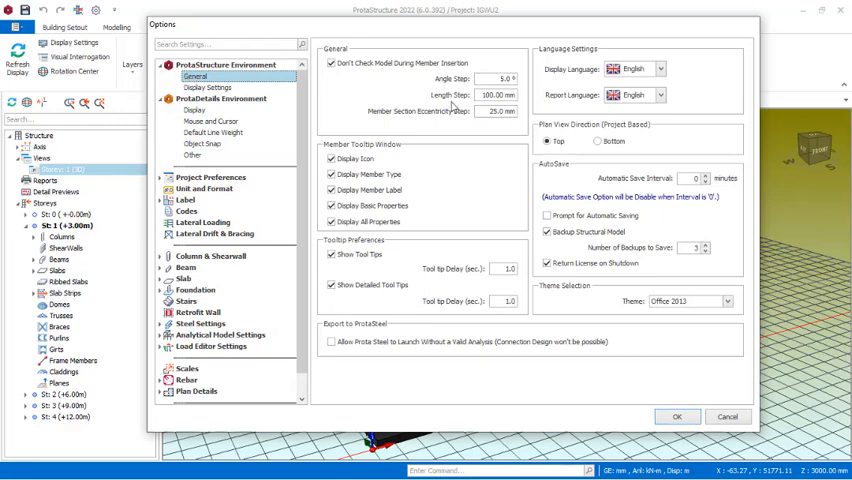
{"action": "mouse_move", "coordinate": [658, 58]}
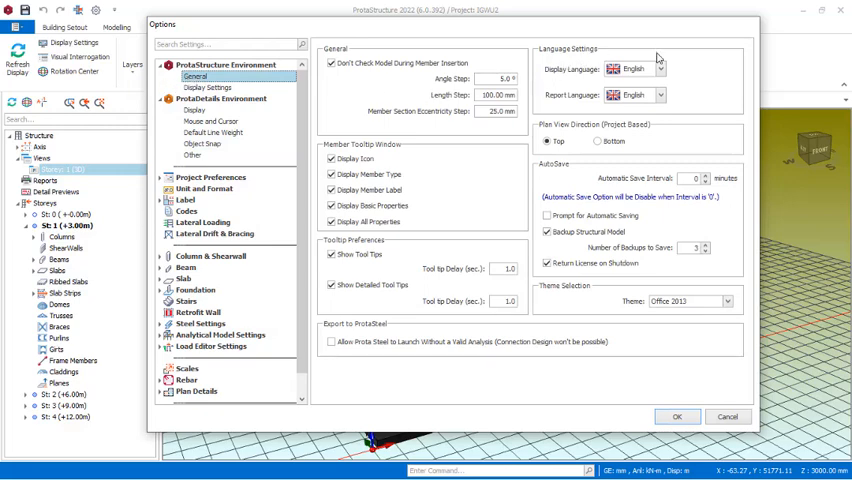
{"action": "mouse_move", "coordinate": [591, 83]}
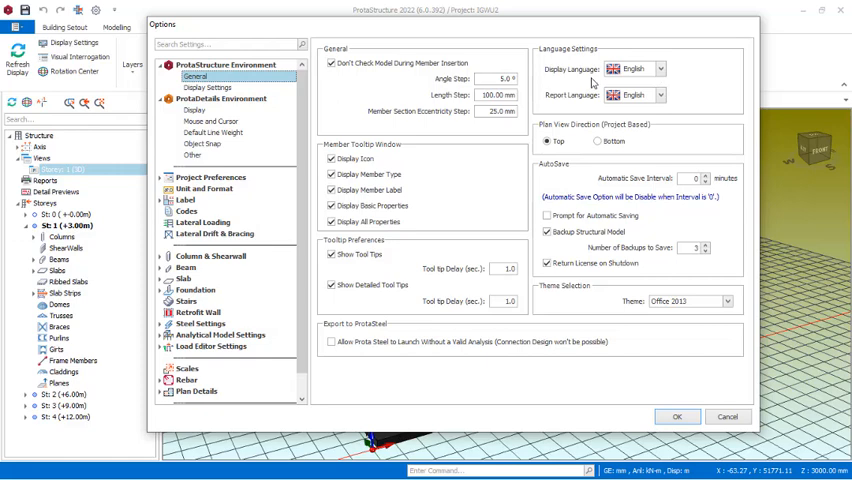
{"action": "mouse_move", "coordinate": [574, 106]}
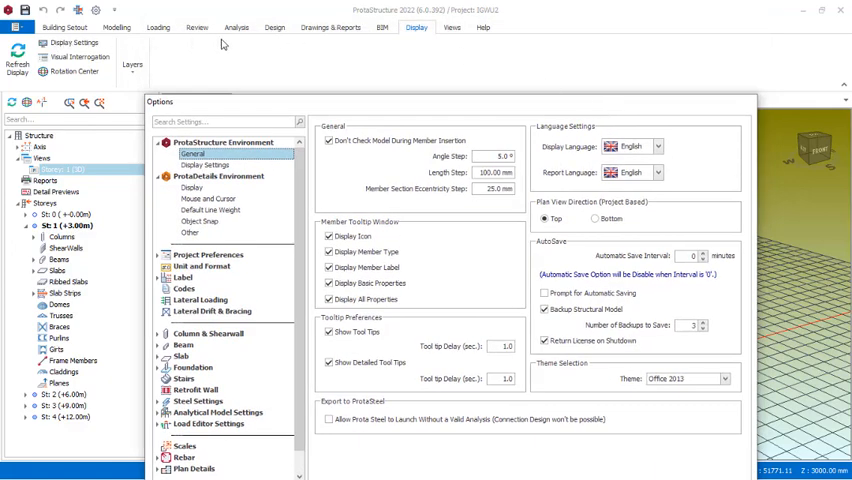
{"action": "left_click", "coordinate": [657, 146]}
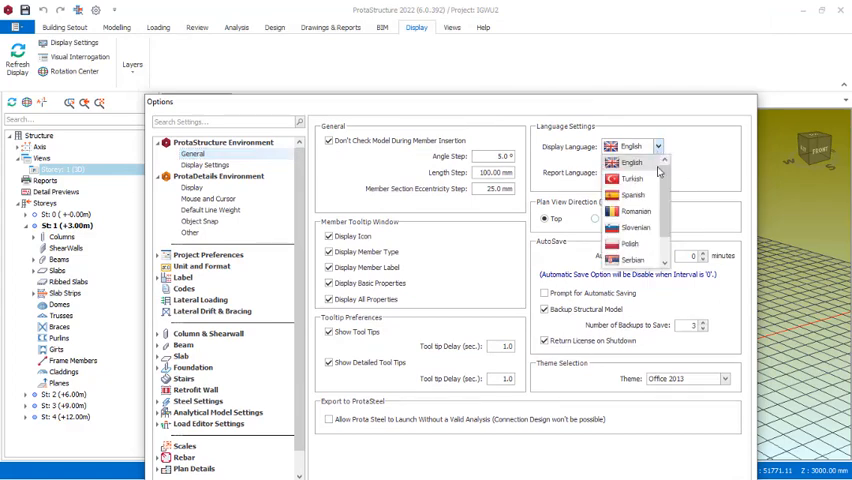
{"action": "mouse_move", "coordinate": [643, 211]}
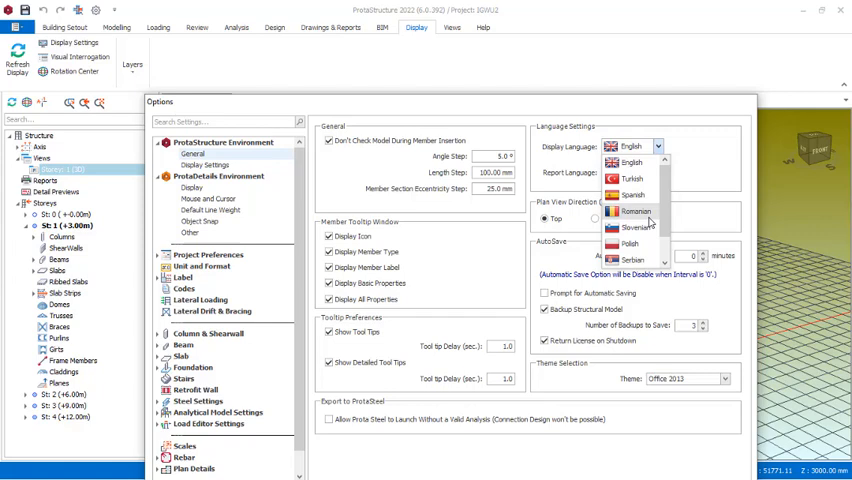
{"action": "scroll", "scroll_direction": "down", "scroll_amount": 3}
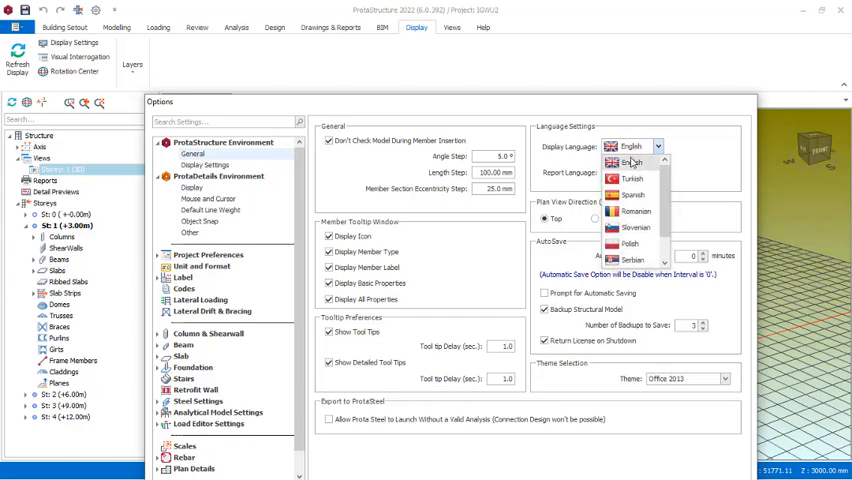
{"action": "left_click", "coordinate": [657, 172]}
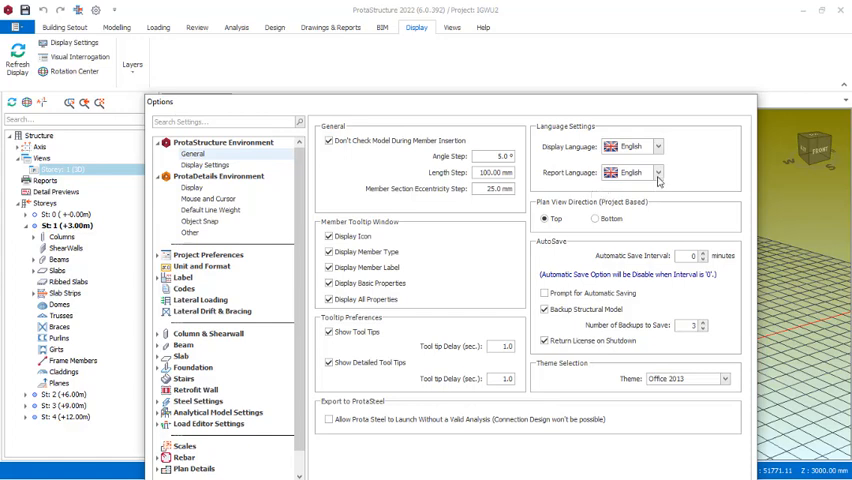
{"action": "left_click", "coordinate": [658, 172]}
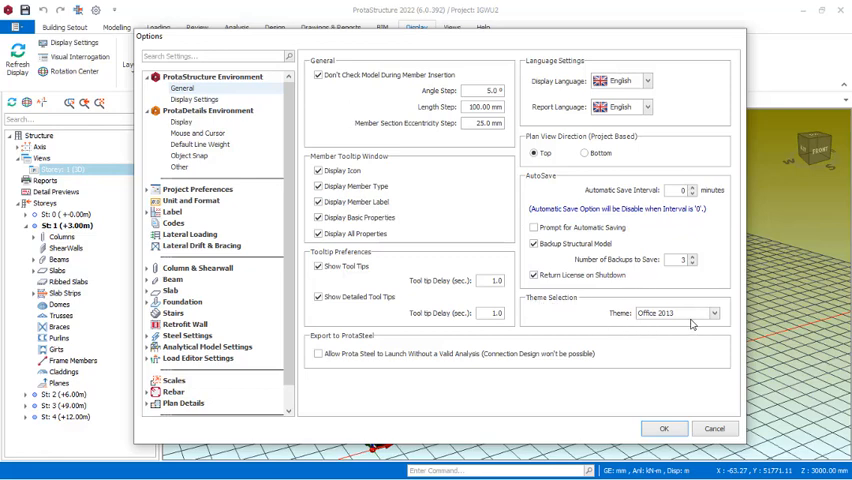
{"action": "left_click", "coordinate": [714, 313]}
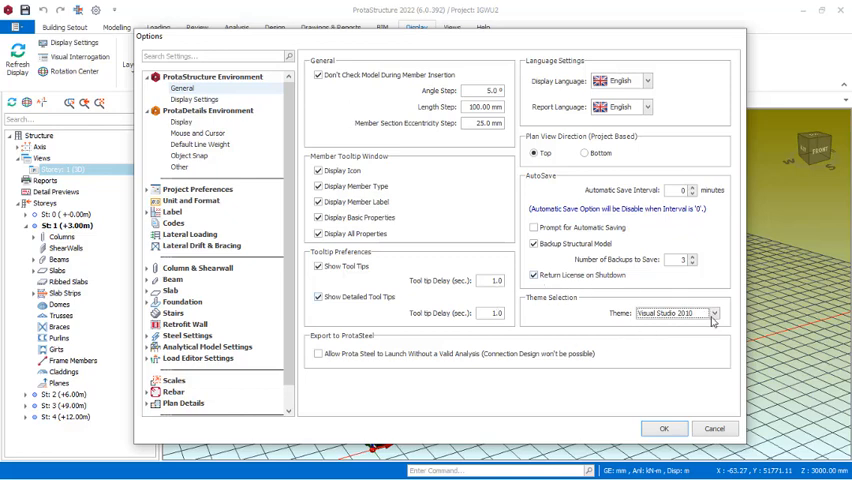
{"action": "mouse_move", "coordinate": [563, 290]}
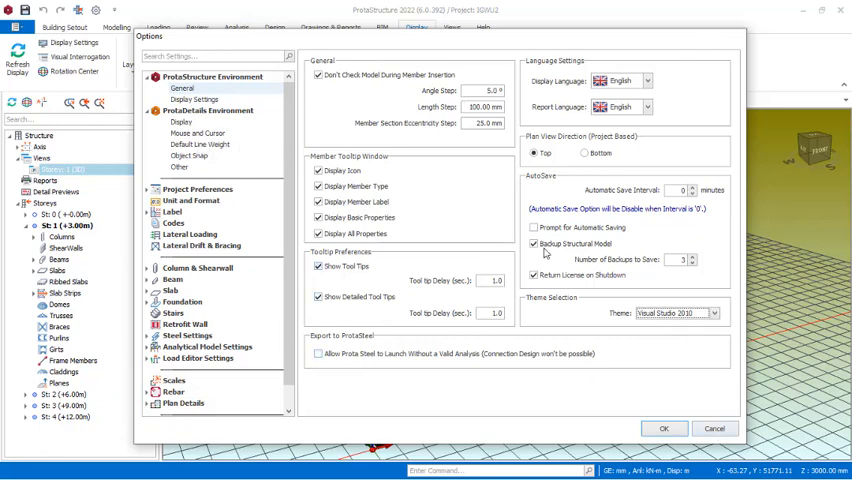
{"action": "mouse_move", "coordinate": [538, 388]}
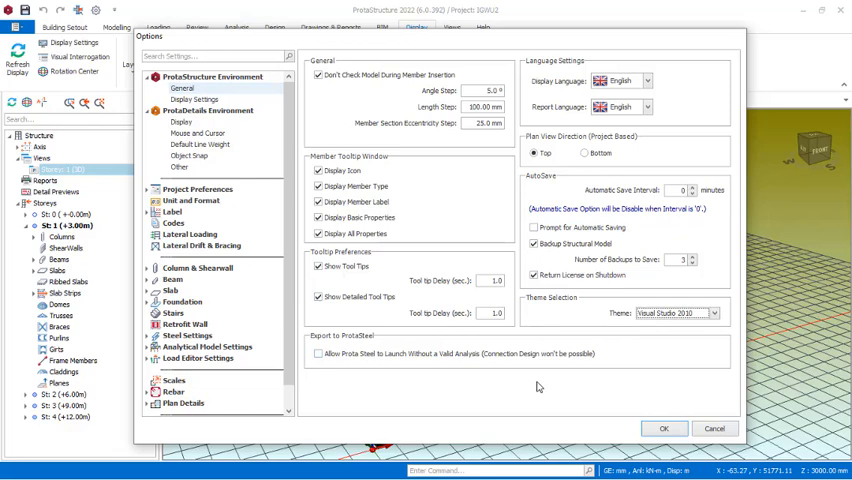
{"action": "mouse_move", "coordinate": [586, 341]}
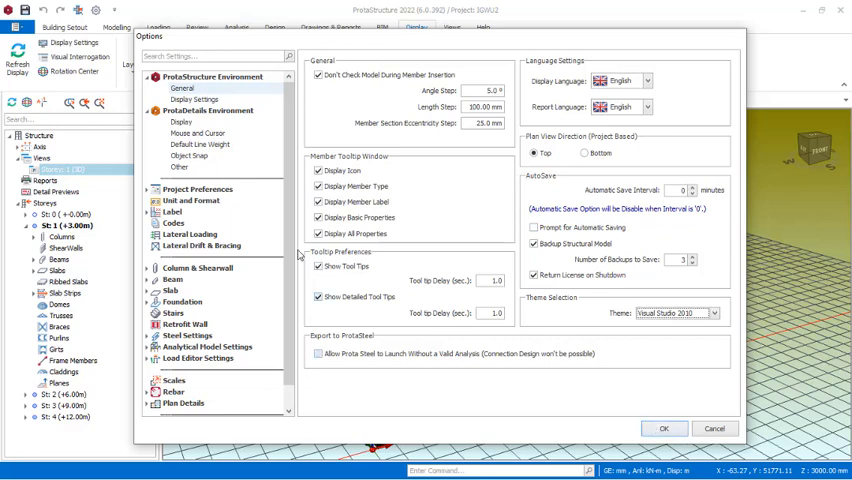
{"action": "mouse_move", "coordinate": [695, 322]}
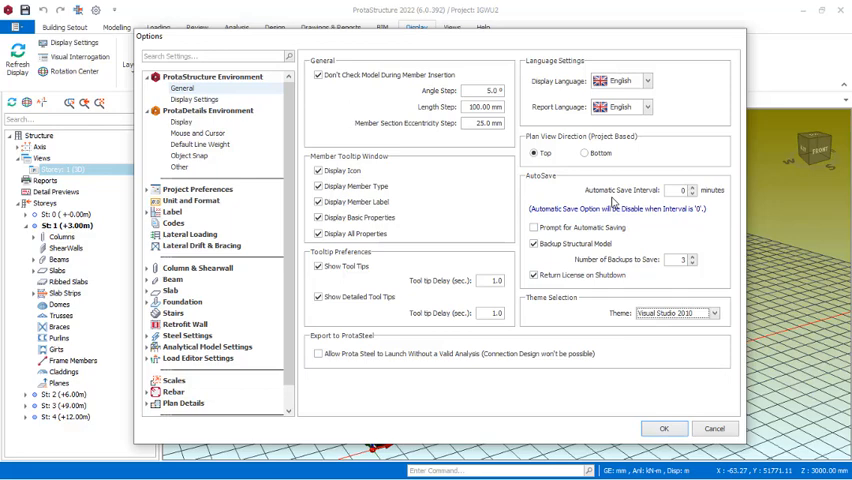
{"action": "mouse_move", "coordinate": [644, 203]}
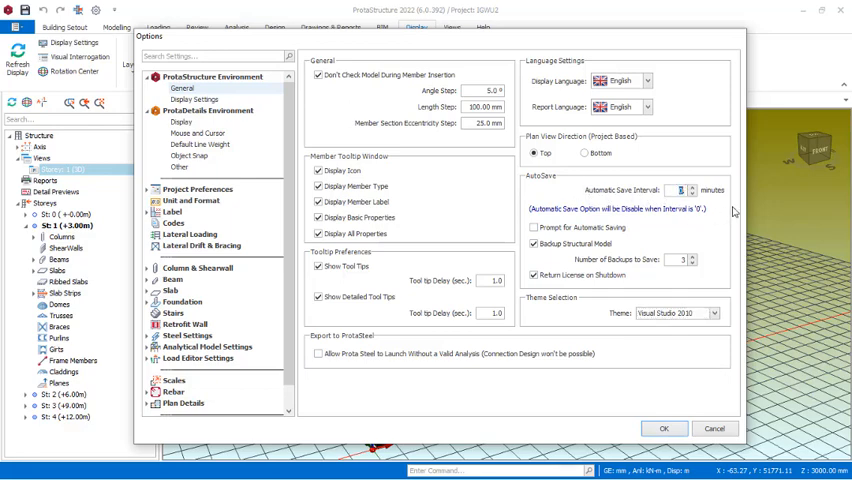
{"action": "mouse_move", "coordinate": [514, 36]}
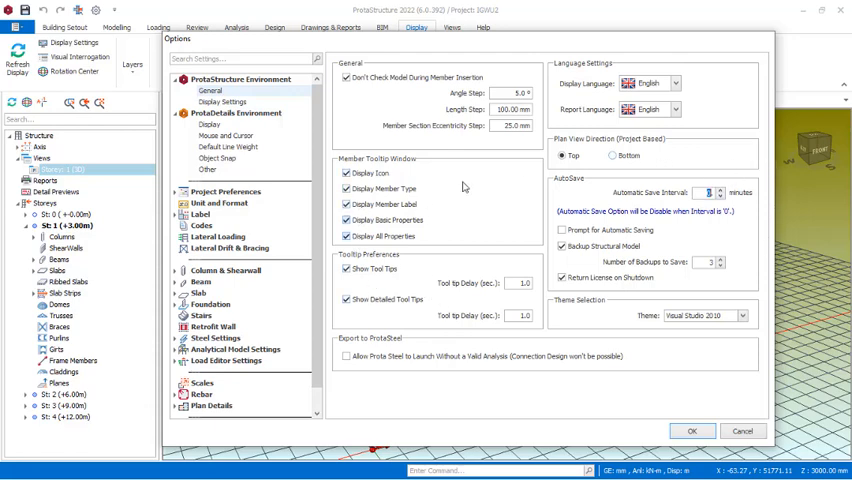
{"action": "mouse_move", "coordinate": [476, 281]}
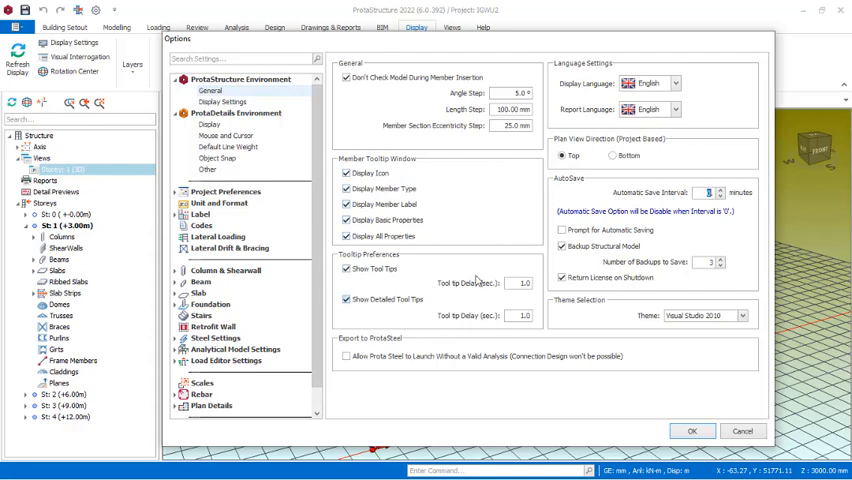
{"action": "mouse_move", "coordinate": [240, 340]}
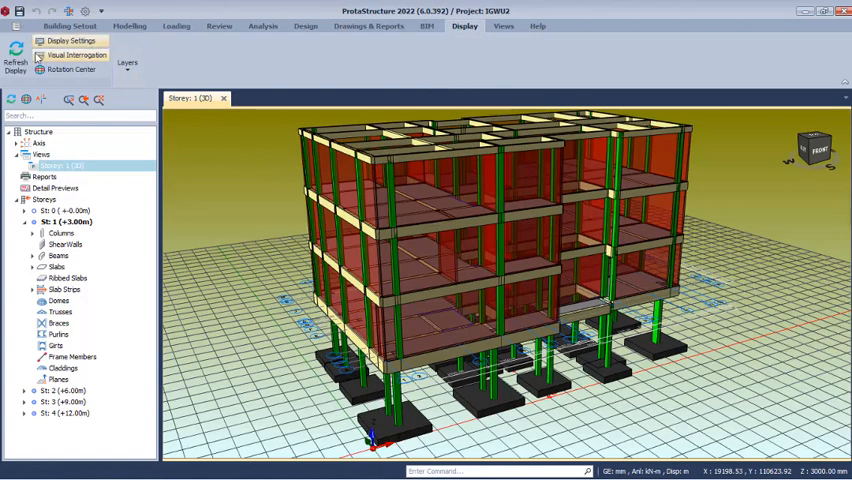
{"action": "mouse_move", "coordinate": [560, 42]}
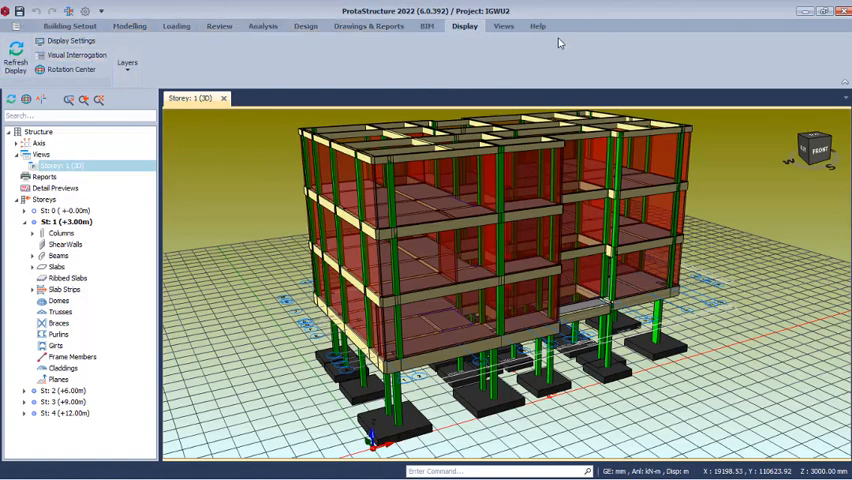
- Show the Analysis then Design ribbon commands over the restyled 3D model
{"action": "left_click", "coordinate": [502, 26]}
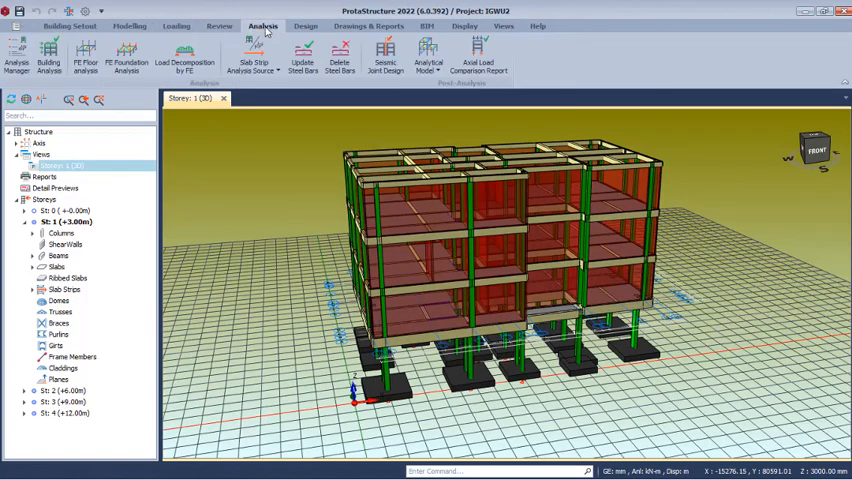
{"action": "left_click", "coordinate": [306, 26]}
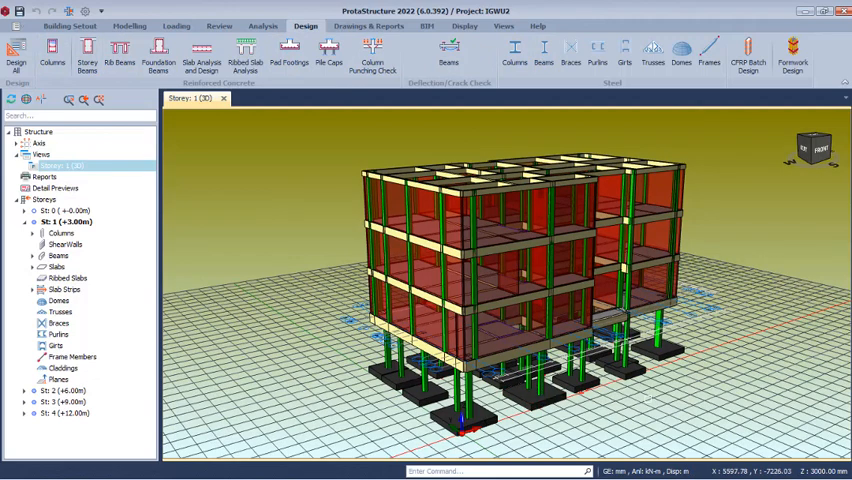
{"action": "mouse_move", "coordinate": [722, 347]}
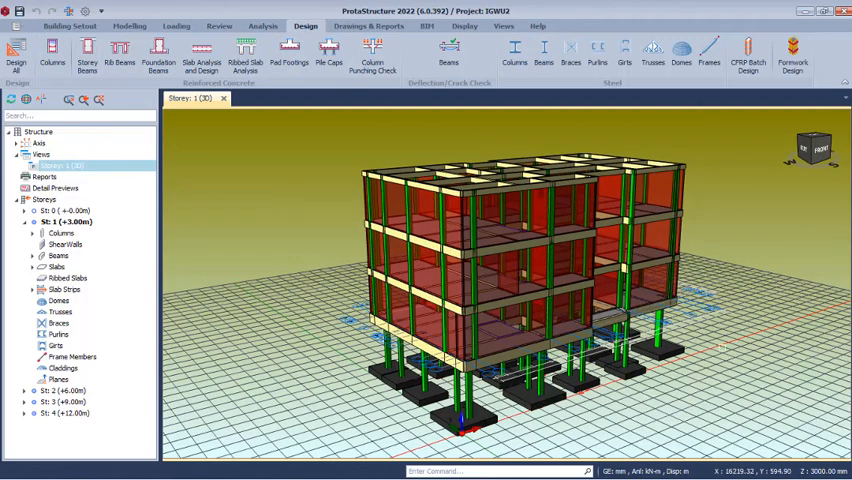